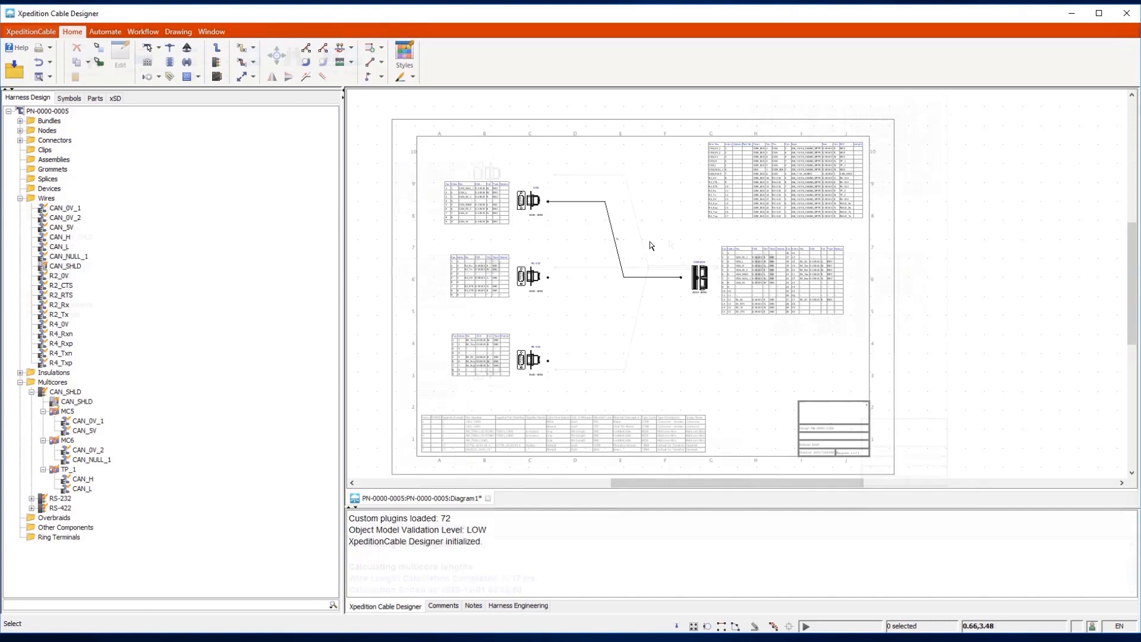
# Run Calculate from the Automate commands to compute wire, multicore and insulation totals.
pyautogui.click(31, 31)
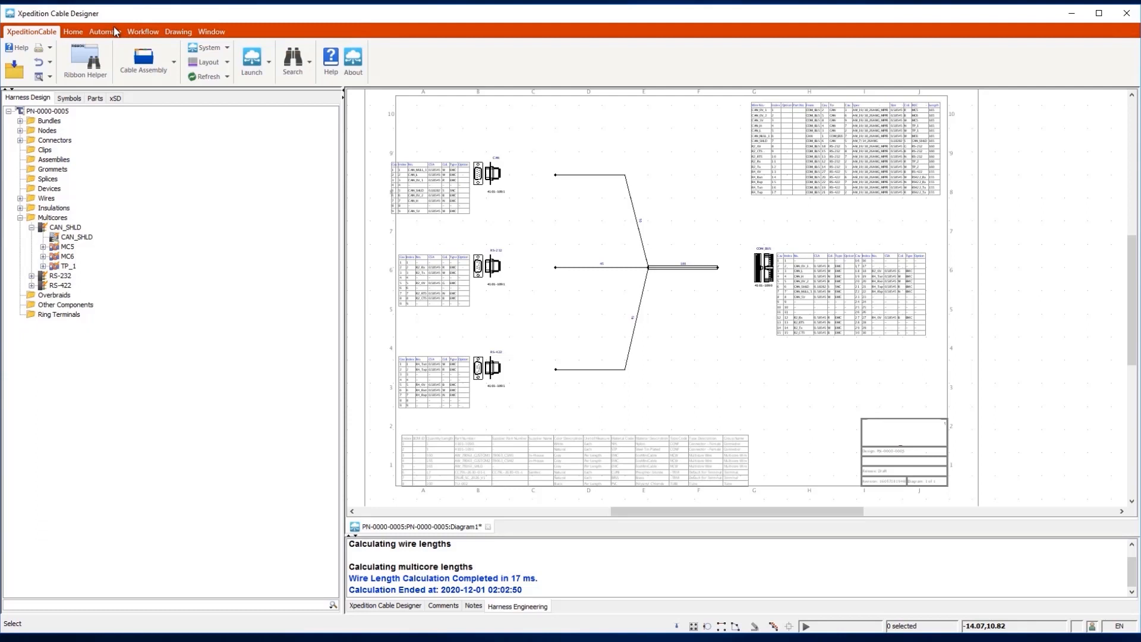
pyautogui.click(104, 31)
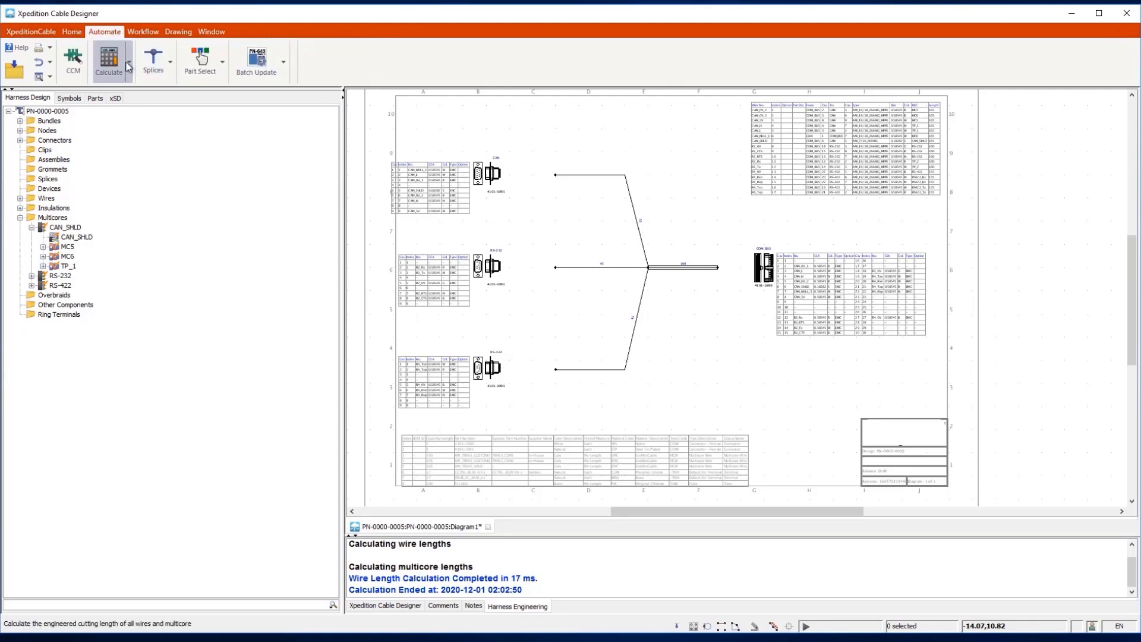
pyautogui.click(109, 61)
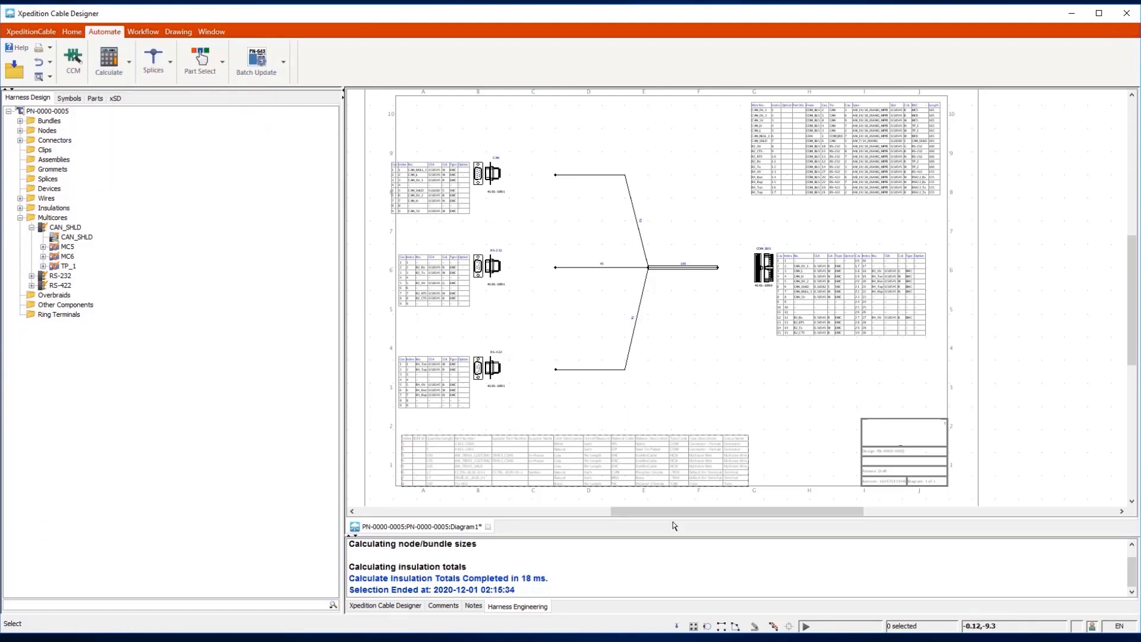
pyautogui.moveTo(519, 134)
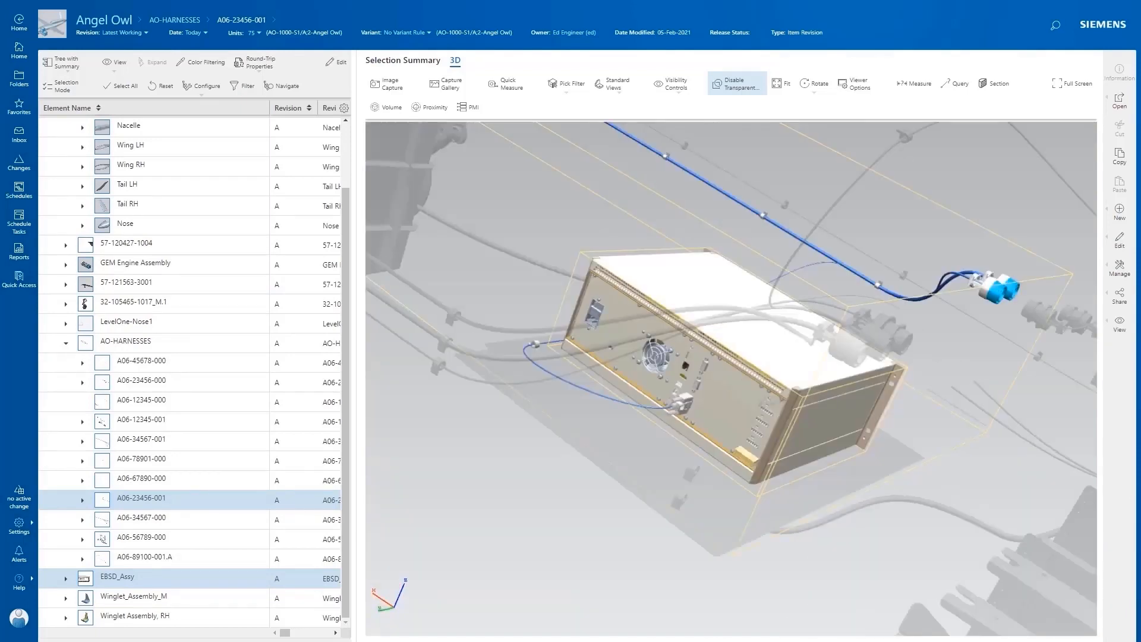
pyautogui.click(65, 576)
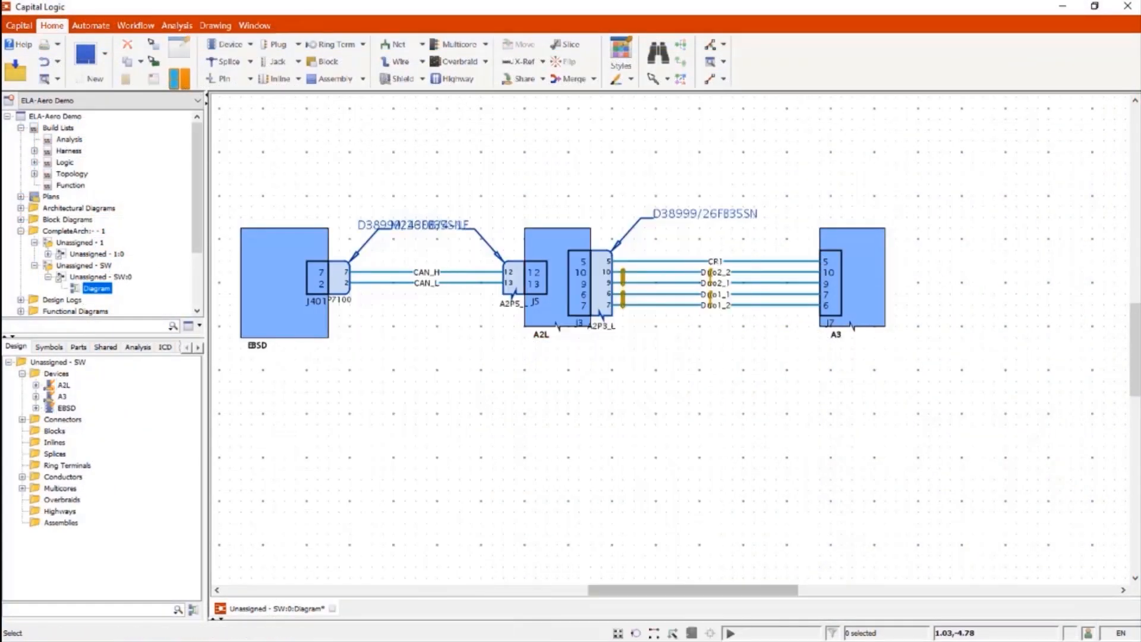
# Show the Diagram under Unassigned - SW linking EBSD to A2L and A3.
pyautogui.click(89, 25)
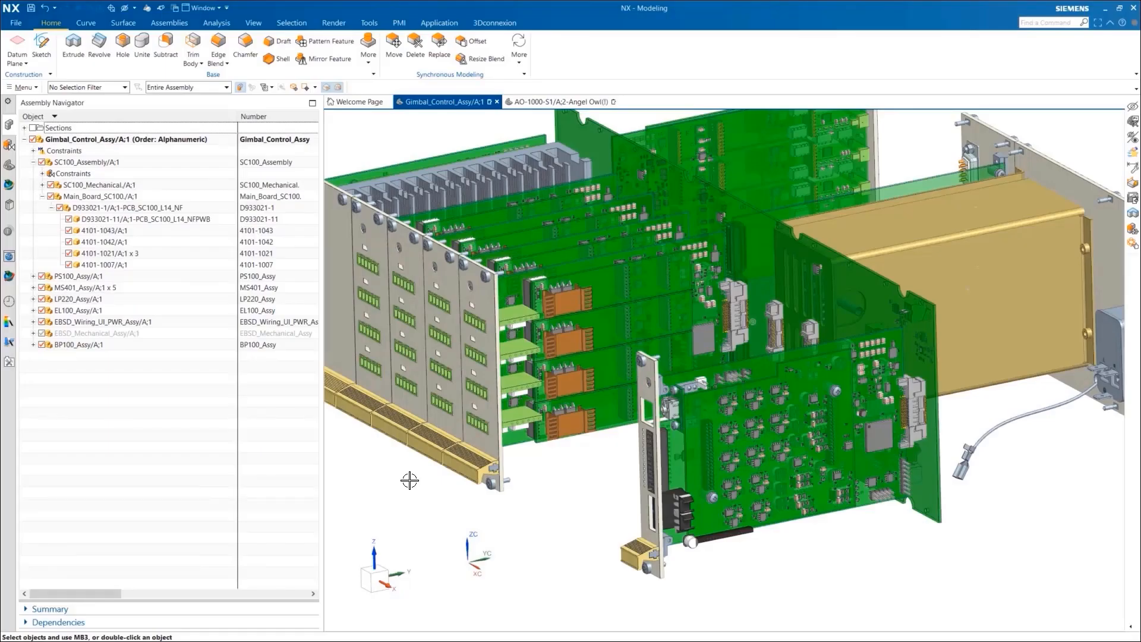
# Switch to the AO-1000-S1 Angel Owl assembly with the EBSD box in the fuselage.
pyautogui.click(558, 102)
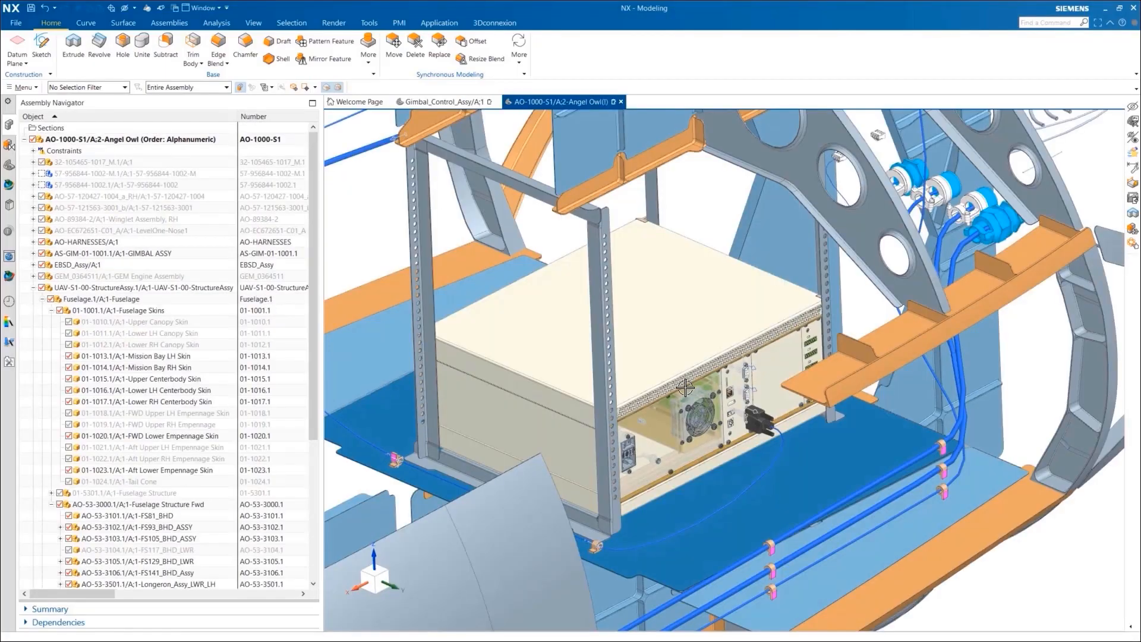